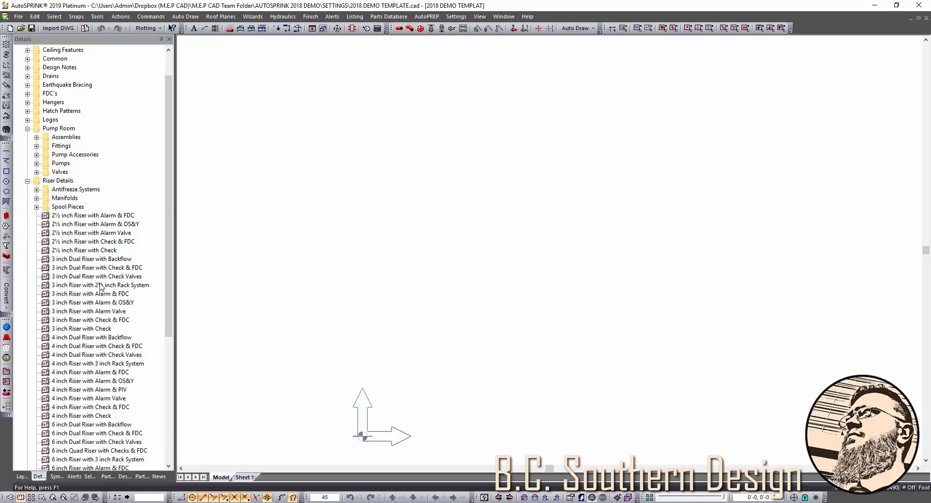
{"action": "mouse_move", "coordinate": [89, 312]}
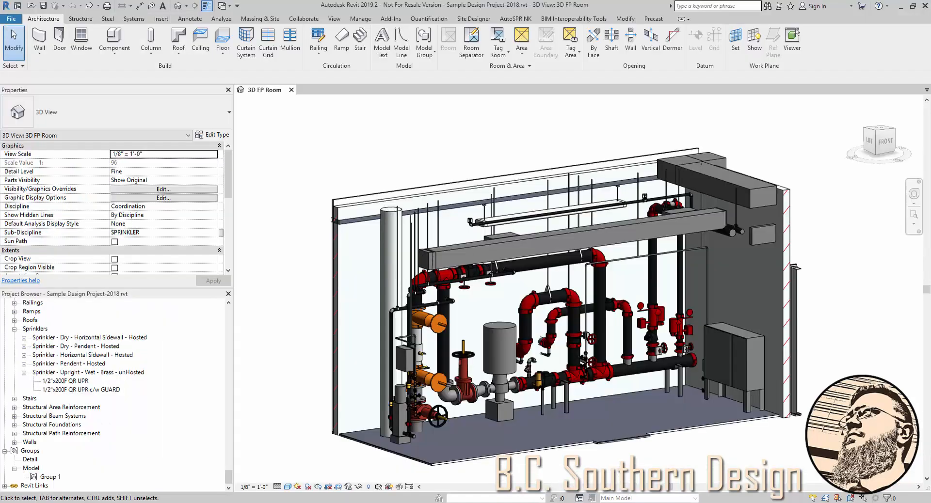
{"action": "mouse_move", "coordinate": [287, 223]}
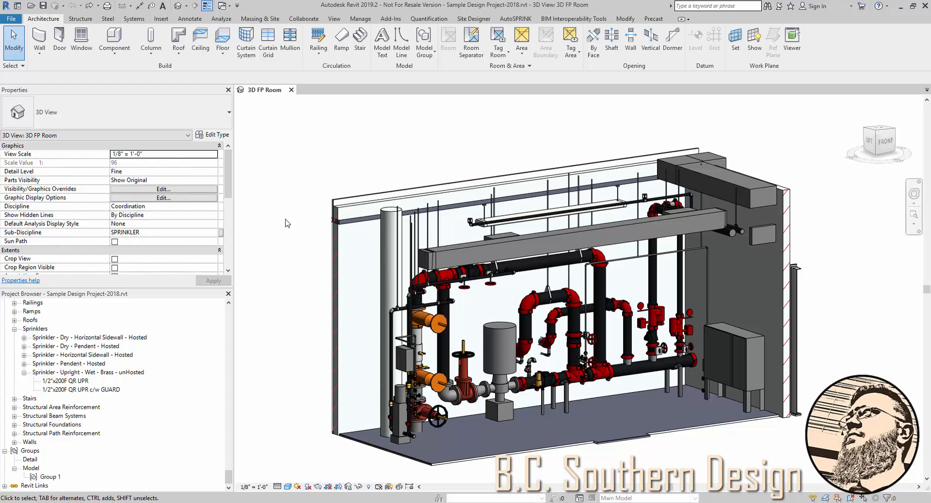
{"action": "mouse_move", "coordinate": [333, 127]}
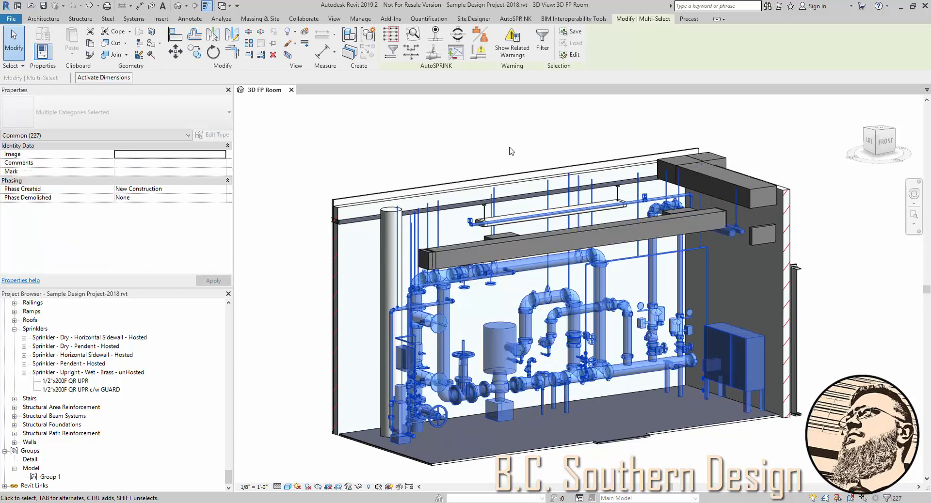
{"action": "mouse_move", "coordinate": [316, 151]}
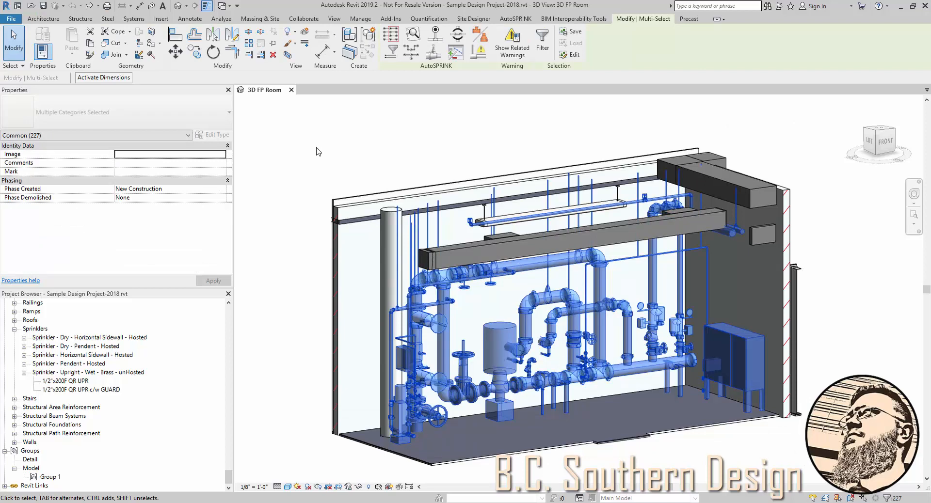
{"action": "mouse_move", "coordinate": [368, 34]}
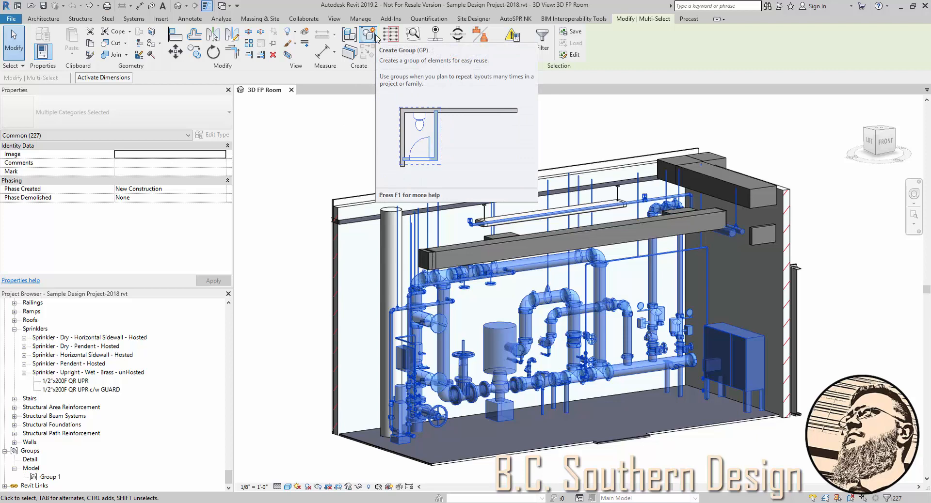
{"action": "mouse_move", "coordinate": [330, 209]}
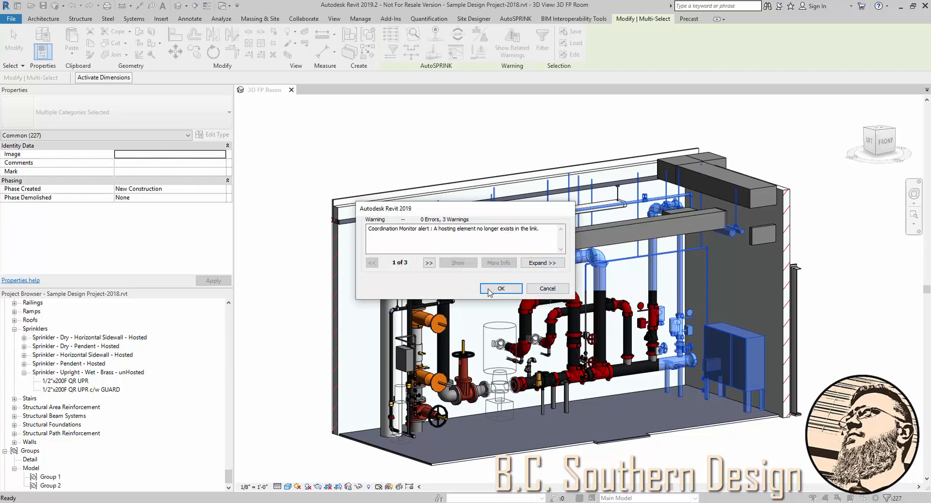
Dismiss the warnings, name the group 'Proto Riser and Pump Room', and select it in the browser
{"action": "left_click", "coordinate": [499, 289]}
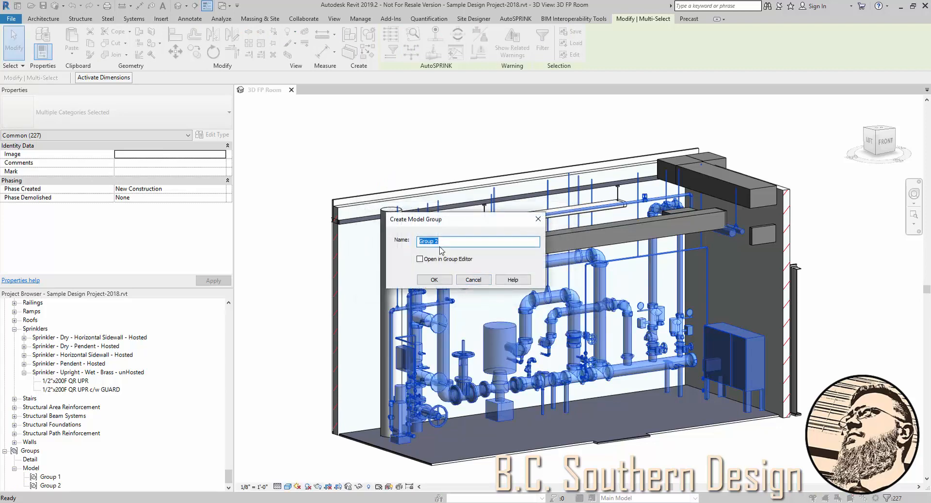
{"action": "type", "text": "P"}
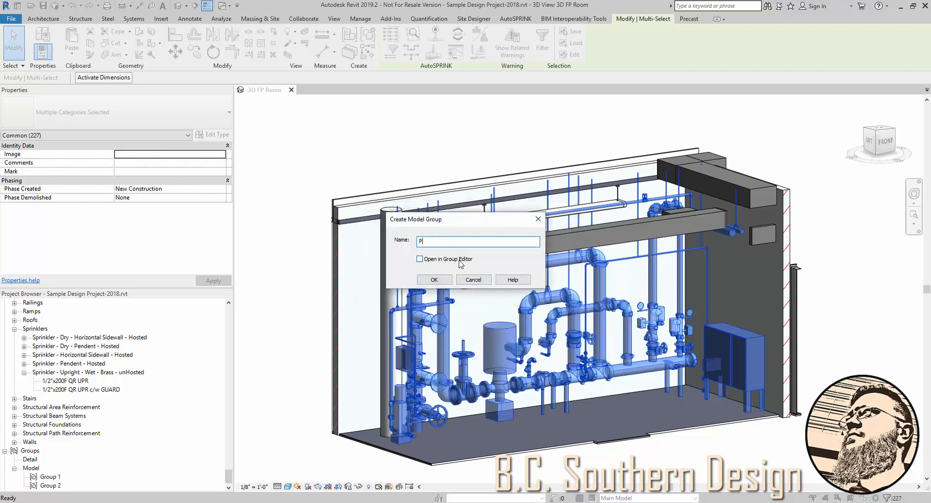
{"action": "type", "text": "roto"}
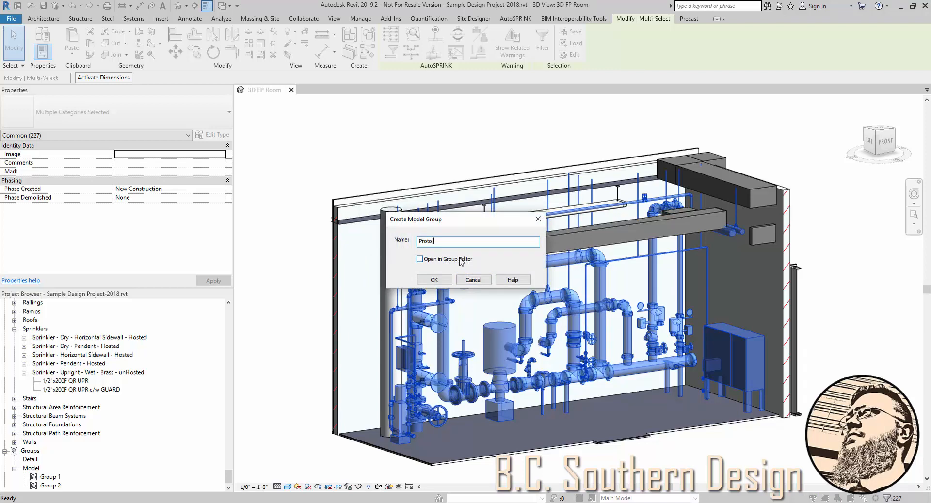
{"action": "type", "text": "Riser and Pump Room"}
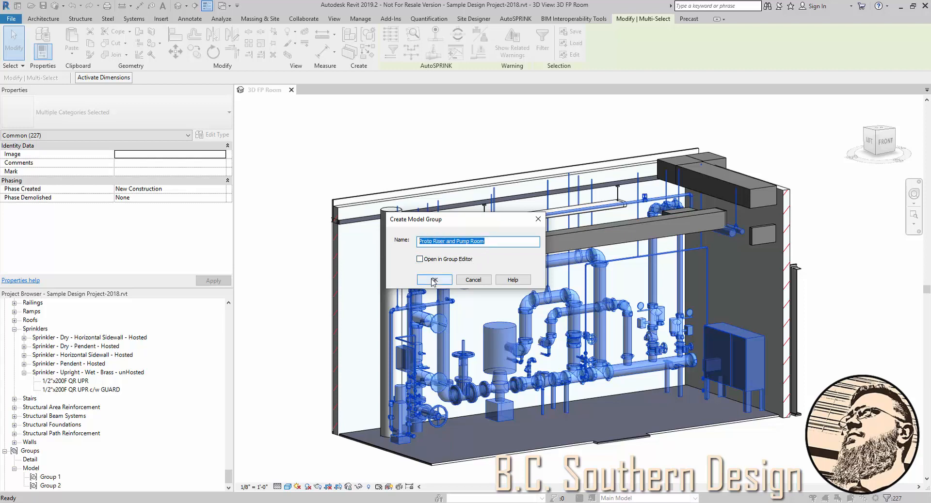
{"action": "left_click", "coordinate": [433, 280]}
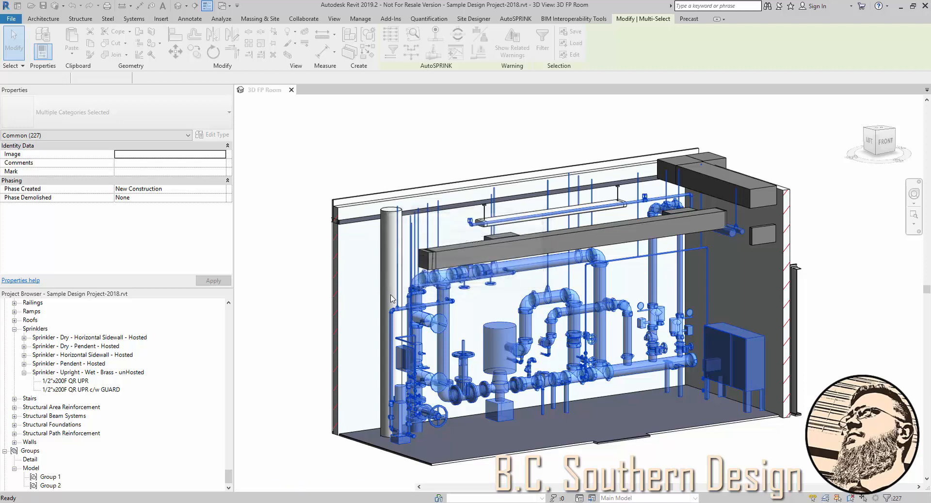
{"action": "left_click", "coordinate": [76, 486]}
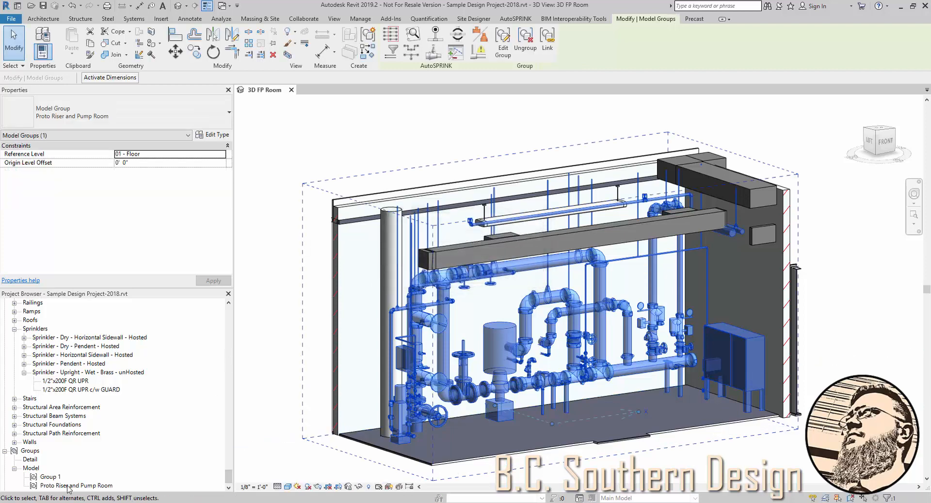
{"action": "scroll", "scroll_direction": "down", "scroll_amount": 3}
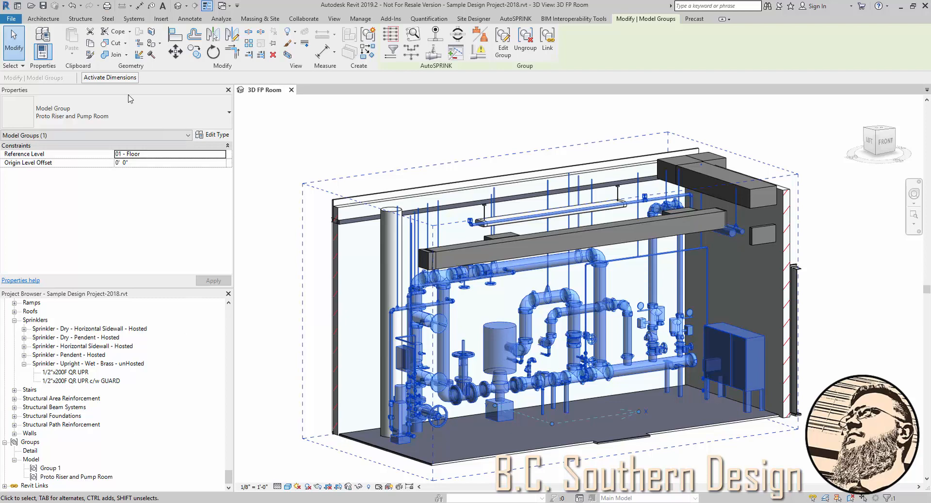
Save the group to the desktop as the project file 'Proto Riser and Pump Room'
{"action": "left_click", "coordinate": [11, 19]}
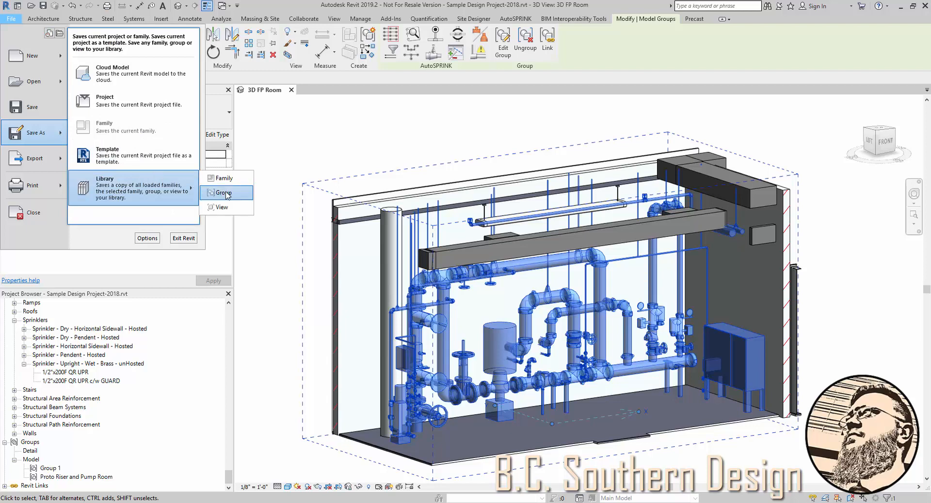
{"action": "left_click", "coordinate": [225, 193]}
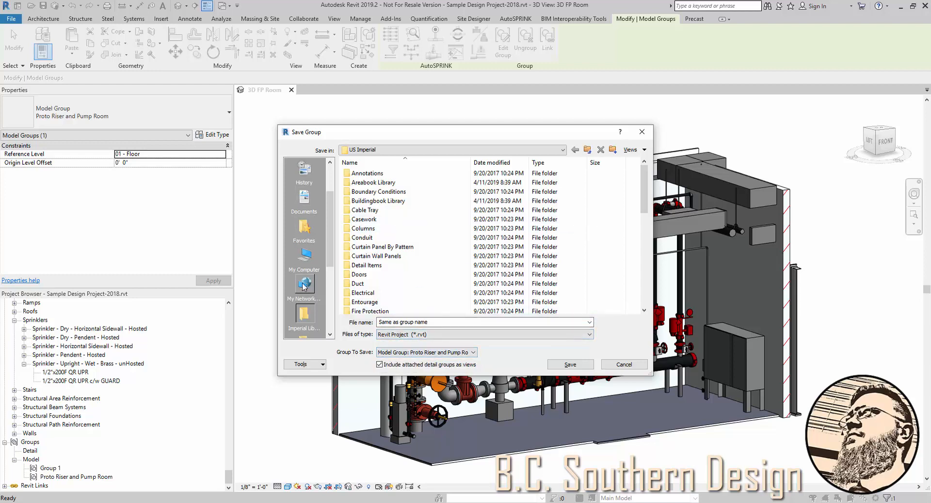
{"action": "left_click", "coordinate": [304, 202]}
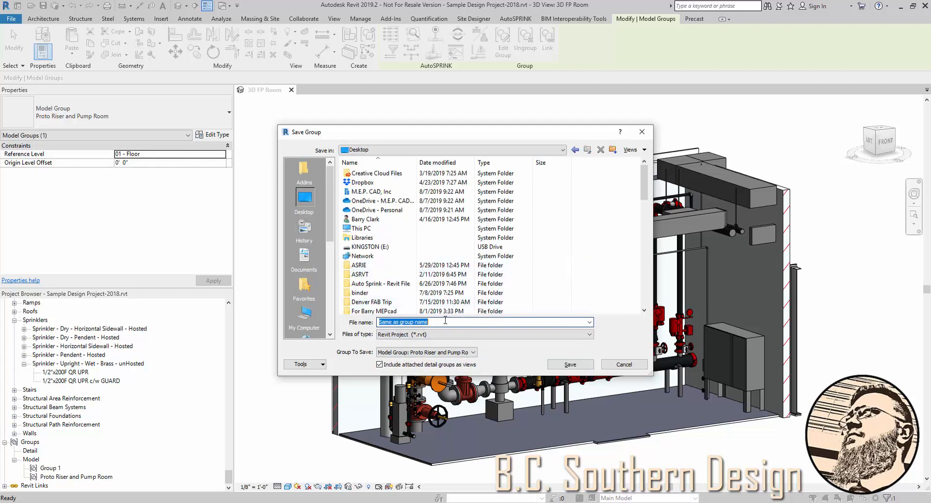
{"action": "type", "text": "Proto Riser and Pump Room"}
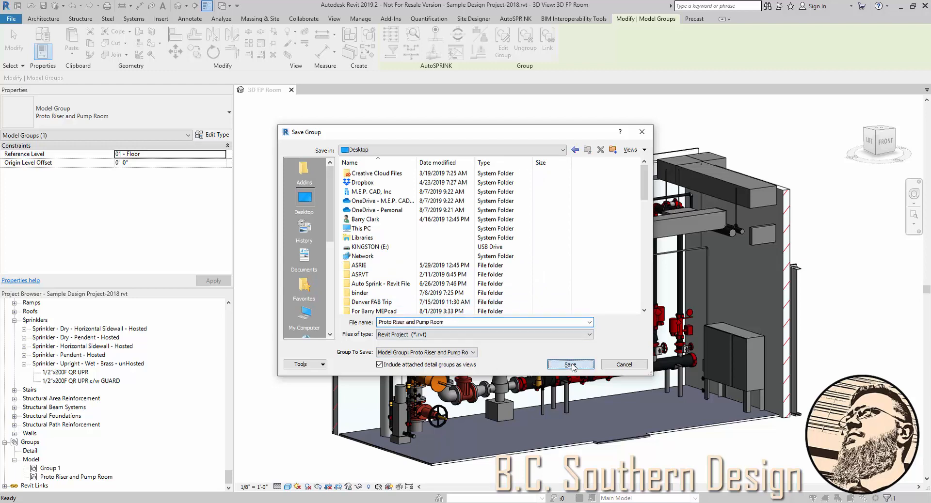
{"action": "left_click", "coordinate": [569, 365]}
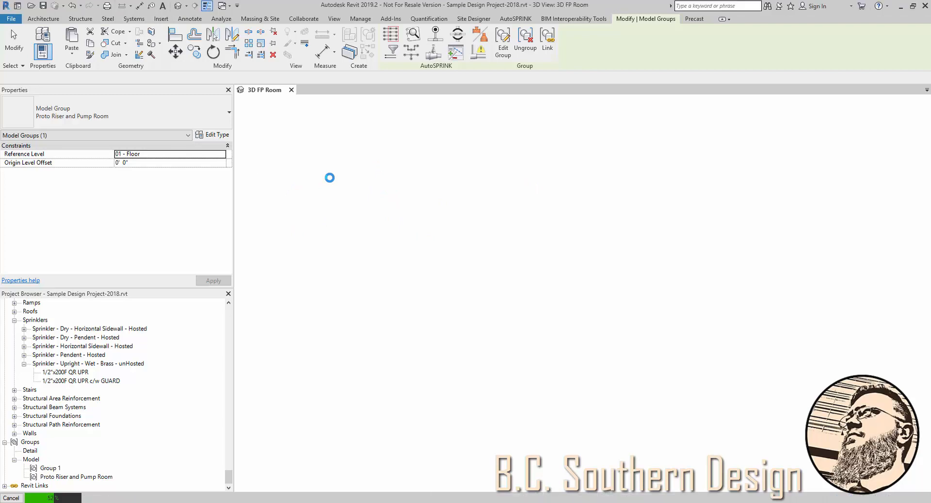
{"action": "left_click", "coordinate": [43, 19]}
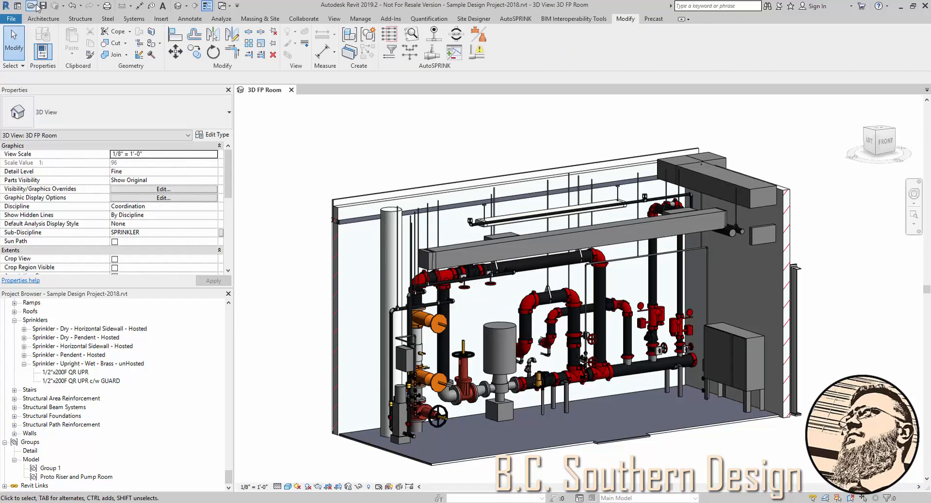
Open Proto Riser and Pump Room.rvt, orbit the piping, and set Detail Level to Fine
{"action": "left_click", "coordinate": [31, 6]}
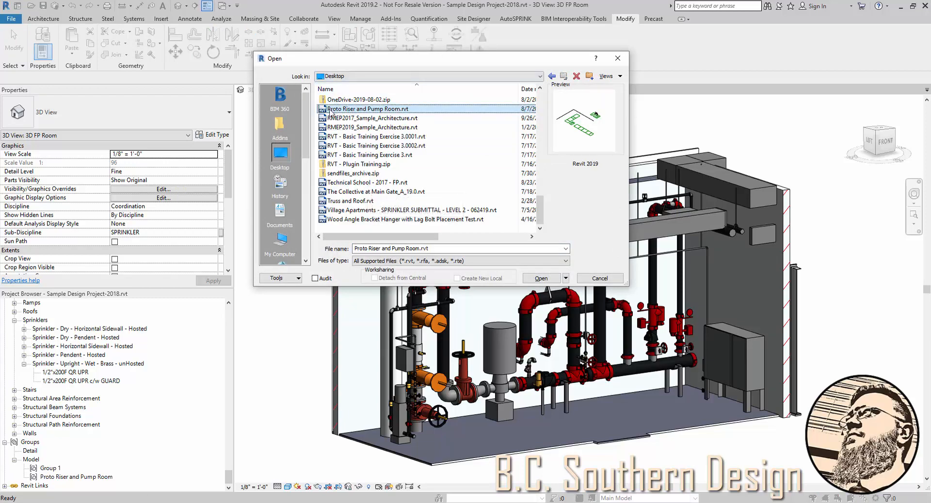
{"action": "left_click", "coordinate": [539, 278]}
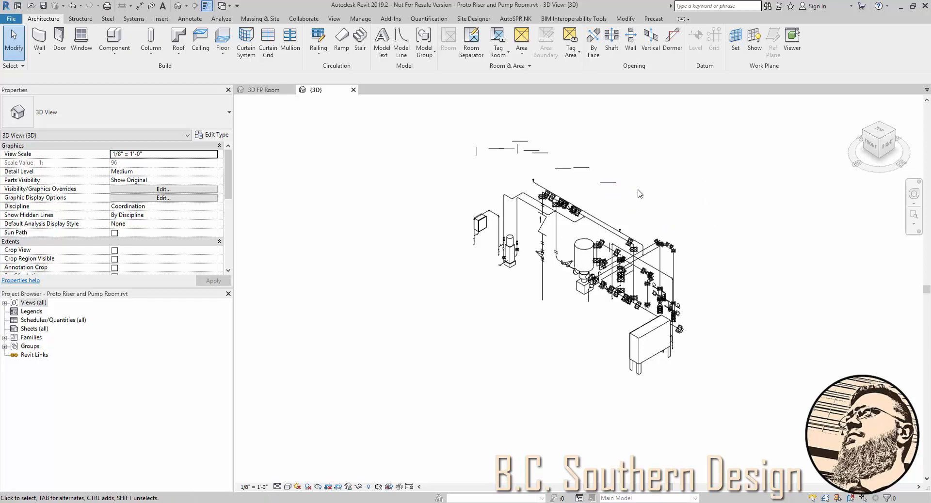
{"action": "mouse_move", "coordinate": [600, 183]}
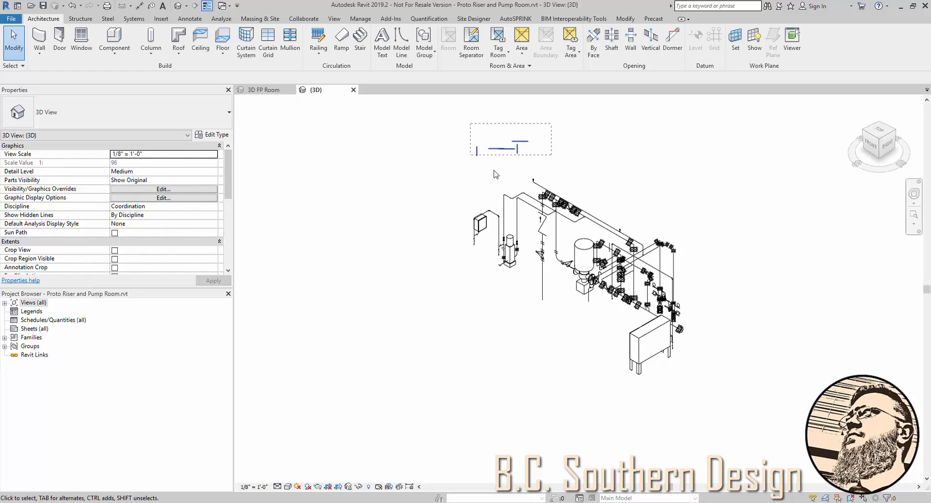
{"action": "left_click_drag", "start_coordinate": [495, 175], "coordinate": [524, 307]}
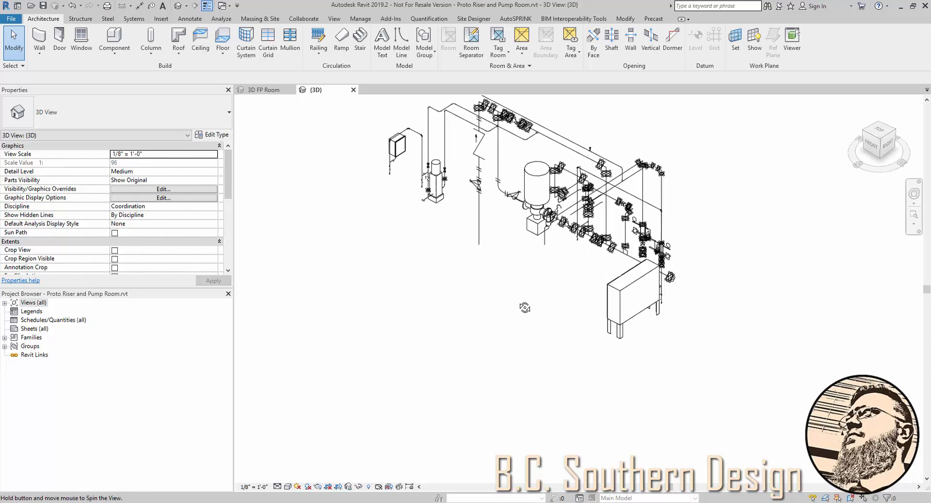
{"action": "left_click", "coordinate": [287, 487]}
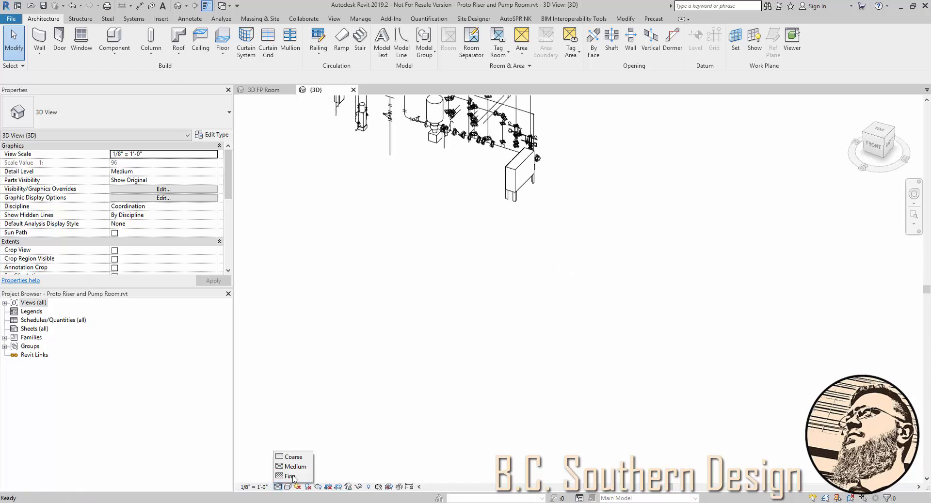
{"action": "left_click", "coordinate": [290, 476]}
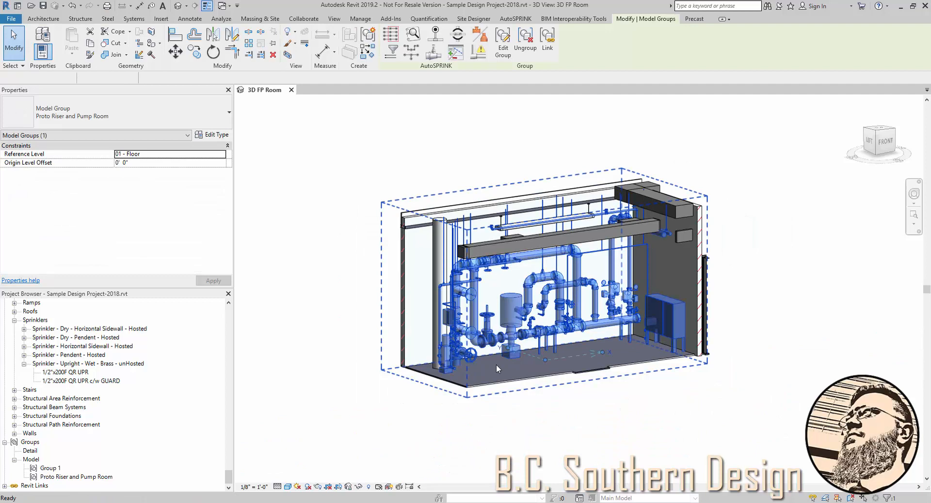
Delete the Proto Riser and Pump Room group and open the Section 3 view
{"action": "right_click", "coordinate": [74, 477]}
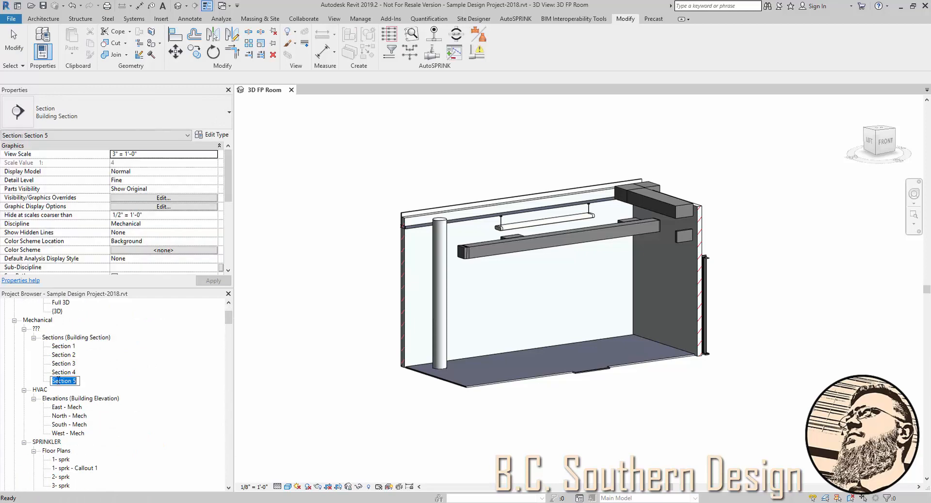
{"action": "double_click", "coordinate": [64, 372]}
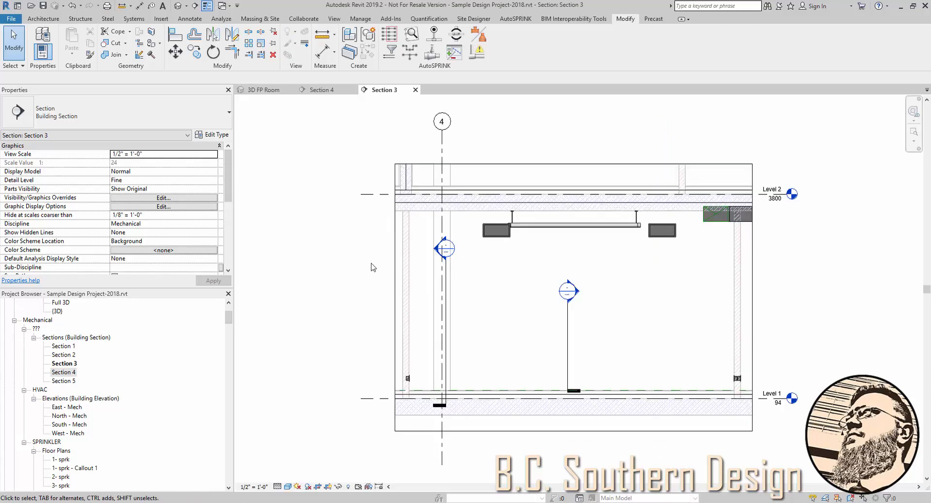
{"action": "mouse_move", "coordinate": [354, 133]}
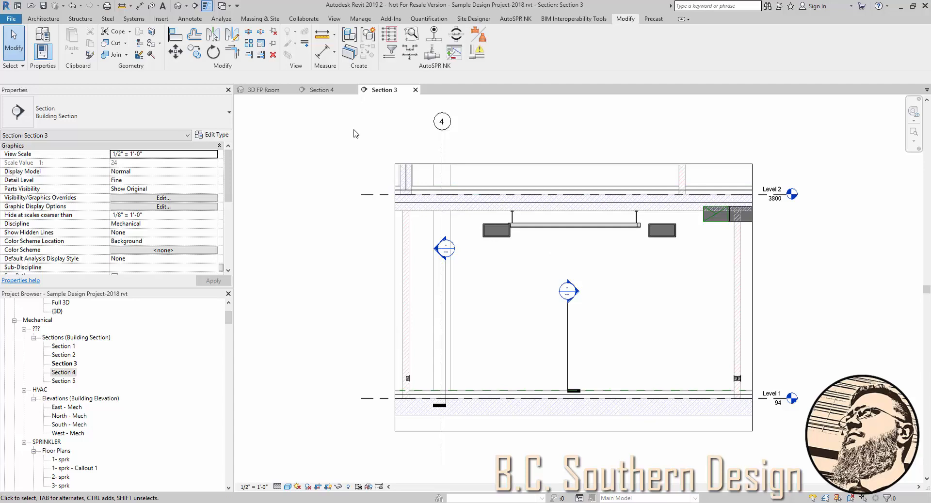
{"action": "mouse_move", "coordinate": [319, 240]}
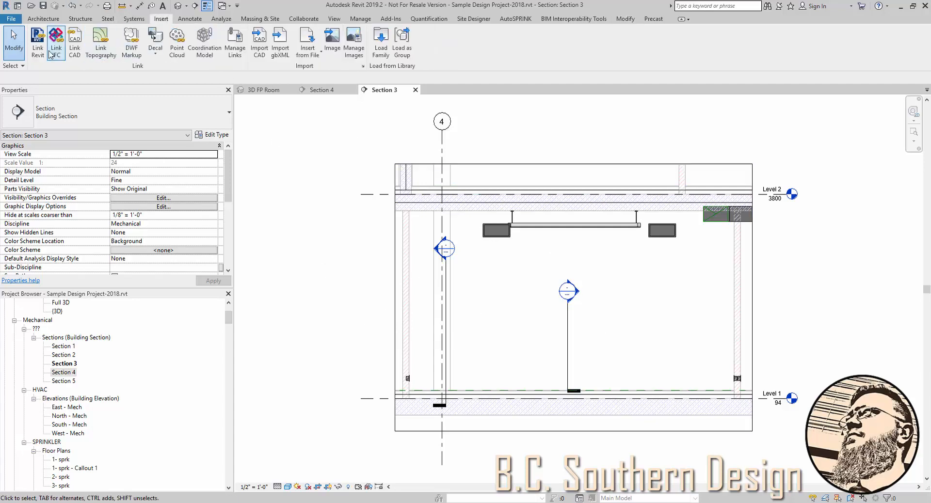
Link Proto Riser and Pump Room.rvt into Section 3 and align it with the room
{"action": "left_click", "coordinate": [37, 42]}
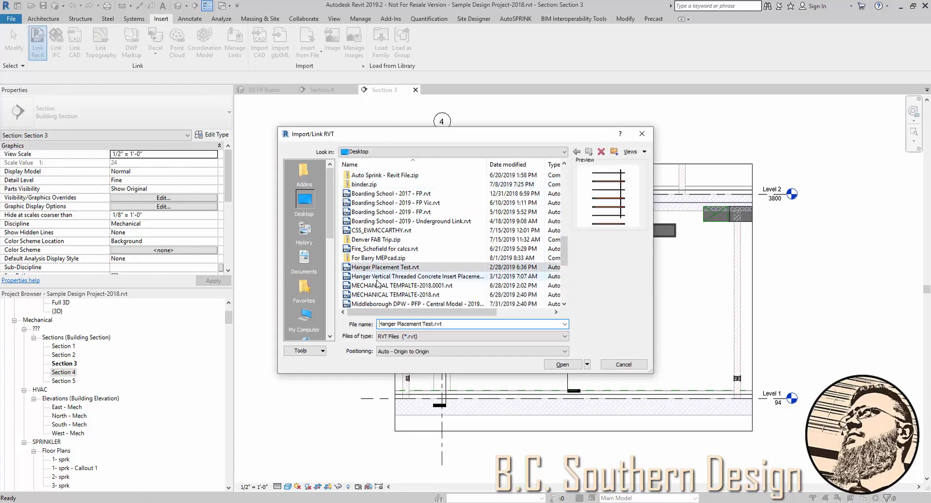
{"action": "left_click", "coordinate": [394, 295]}
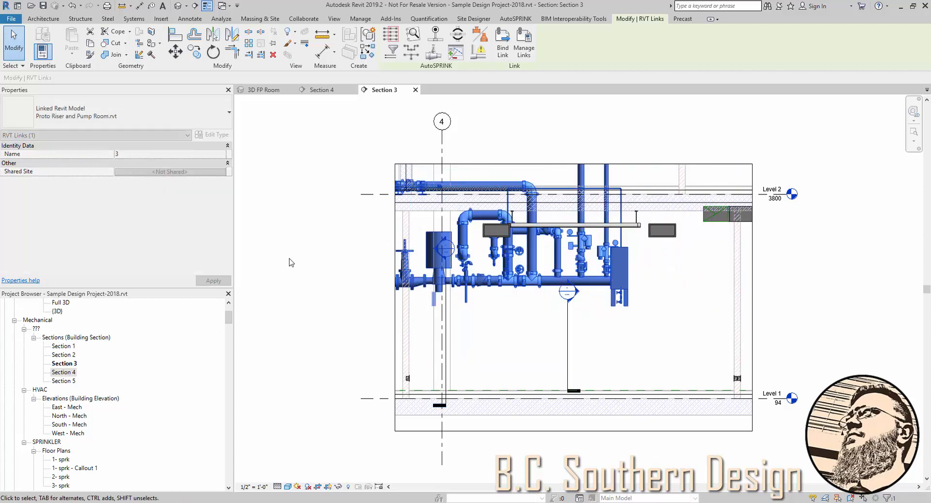
{"action": "left_click", "coordinate": [169, 153]}
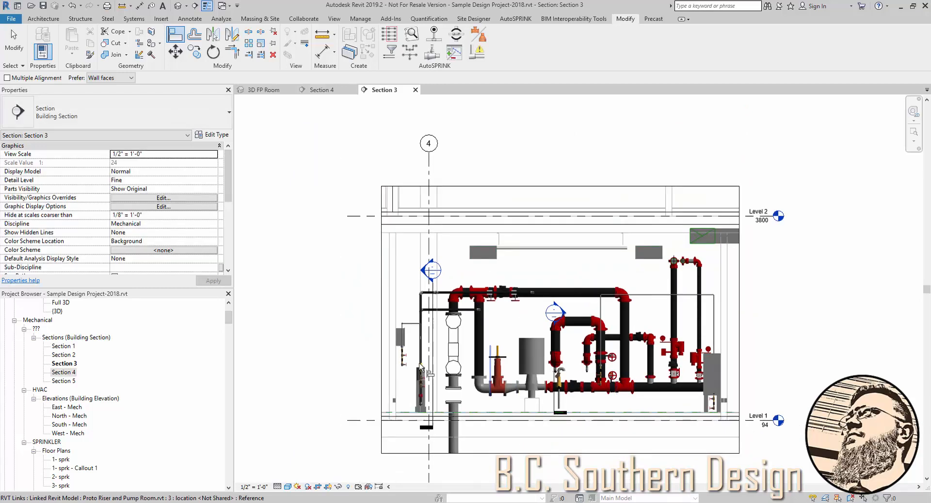
In 3D FP Room, bind the pump room link and accept the large-link warning
{"action": "left_click", "coordinate": [262, 90]}
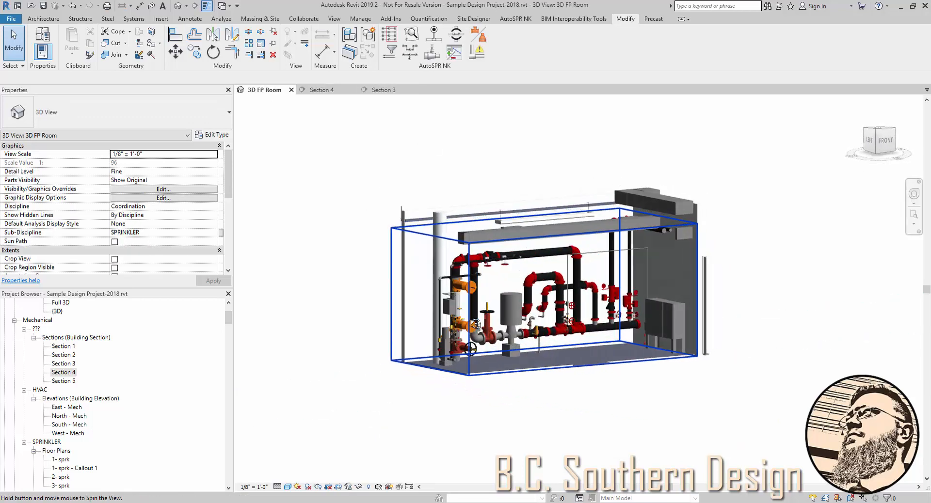
{"action": "left_click", "coordinate": [535, 285]}
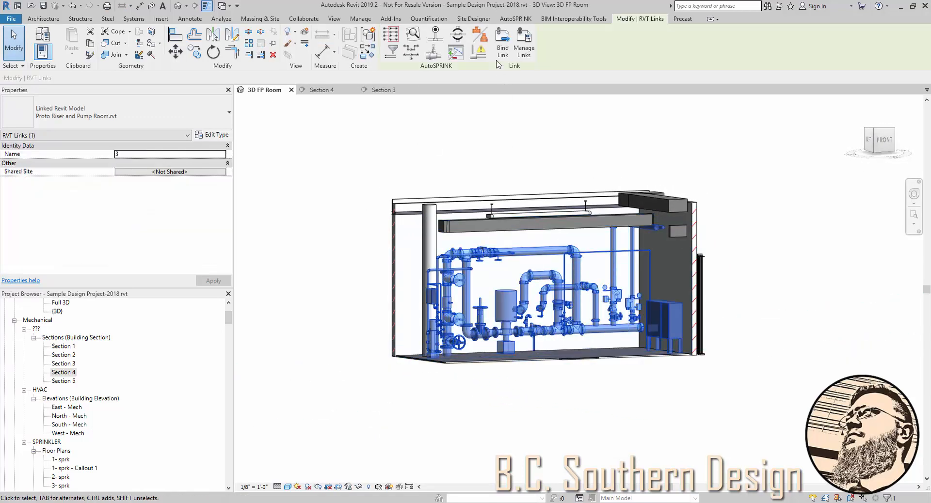
{"action": "left_click", "coordinate": [501, 43]}
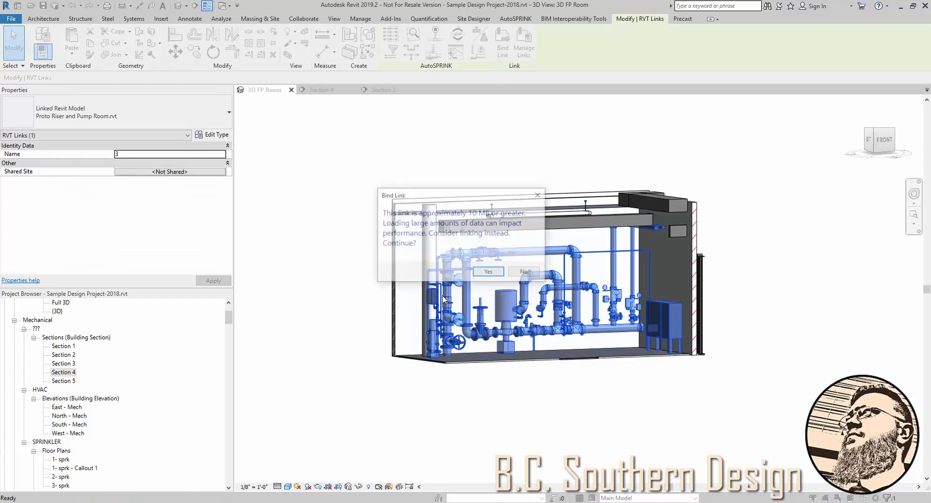
{"action": "left_click", "coordinate": [488, 271]}
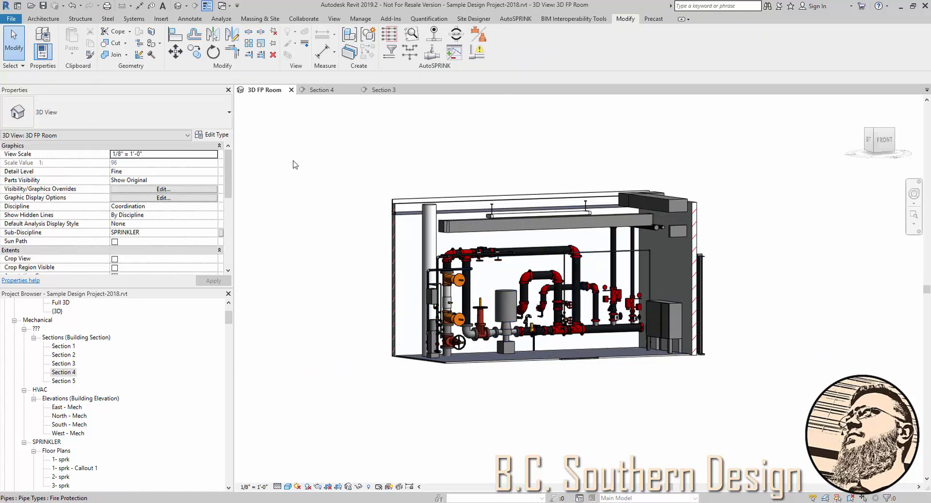
{"action": "mouse_move", "coordinate": [285, 156]}
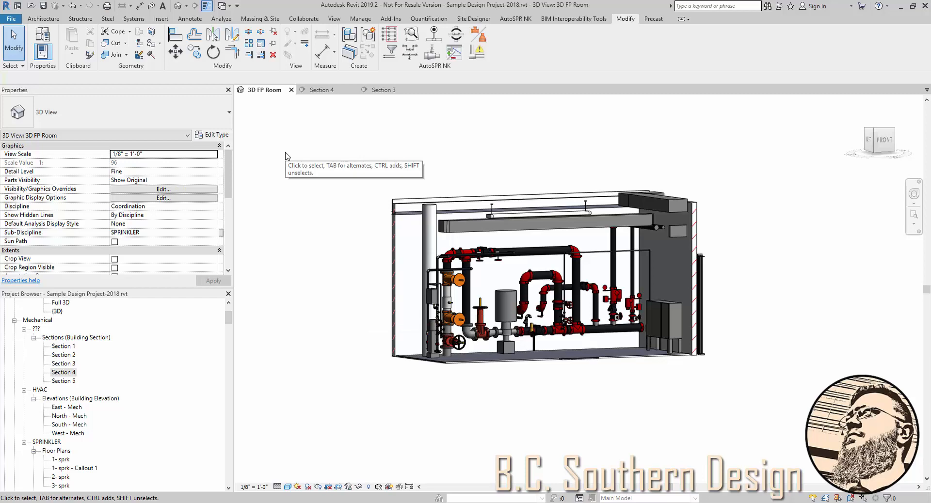